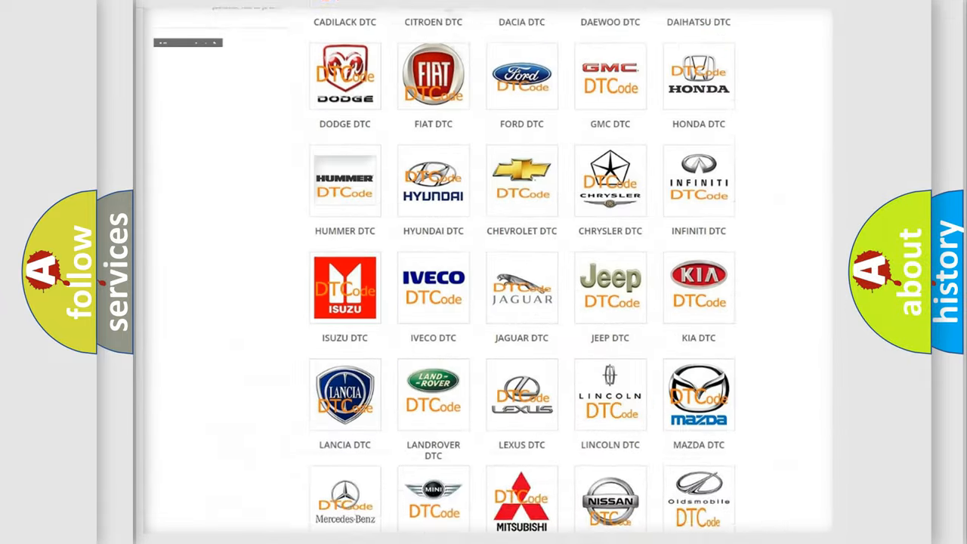
Go to Toyota in the brand grid and browse its trouble codes such as B0001:13 and B1381
scroll(up, 3)
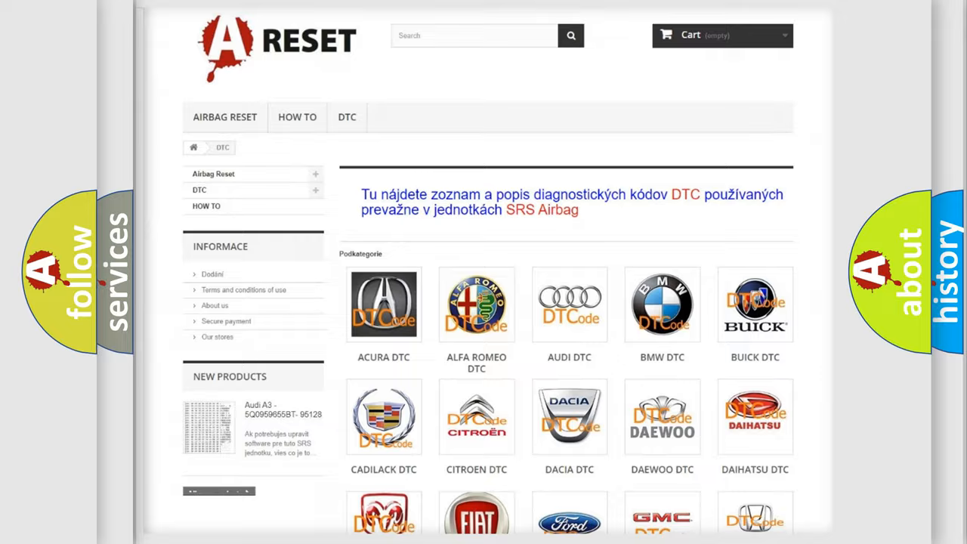
scroll(down, 3)
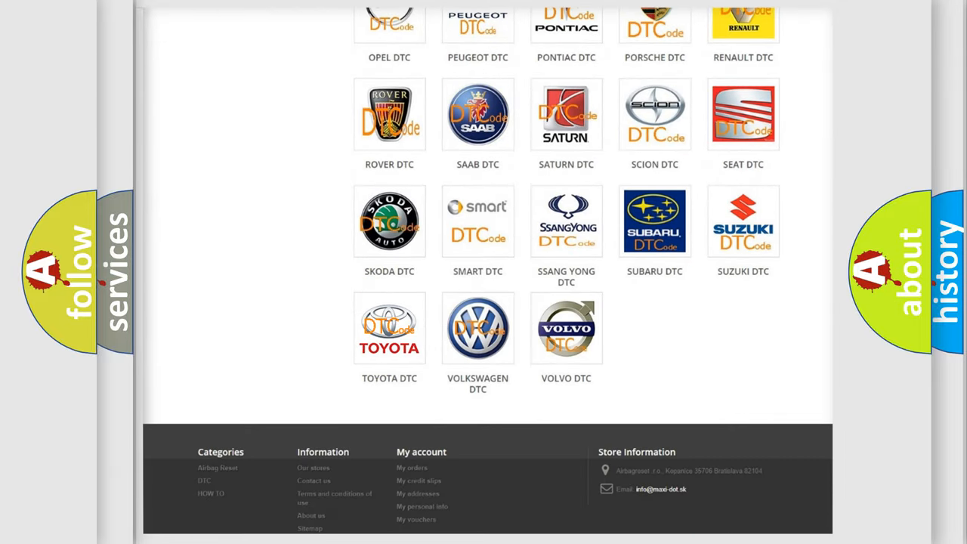
click(389, 326)
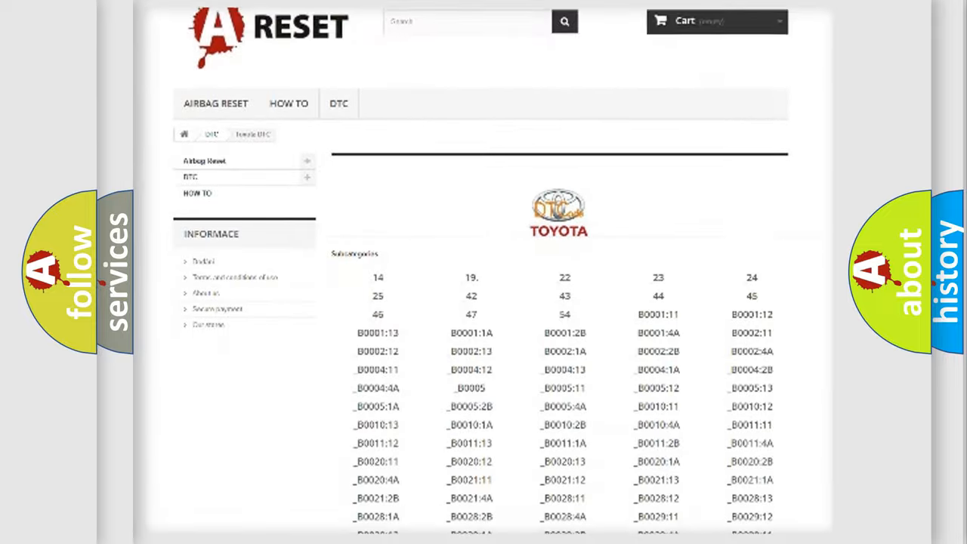
scroll(down, 3)
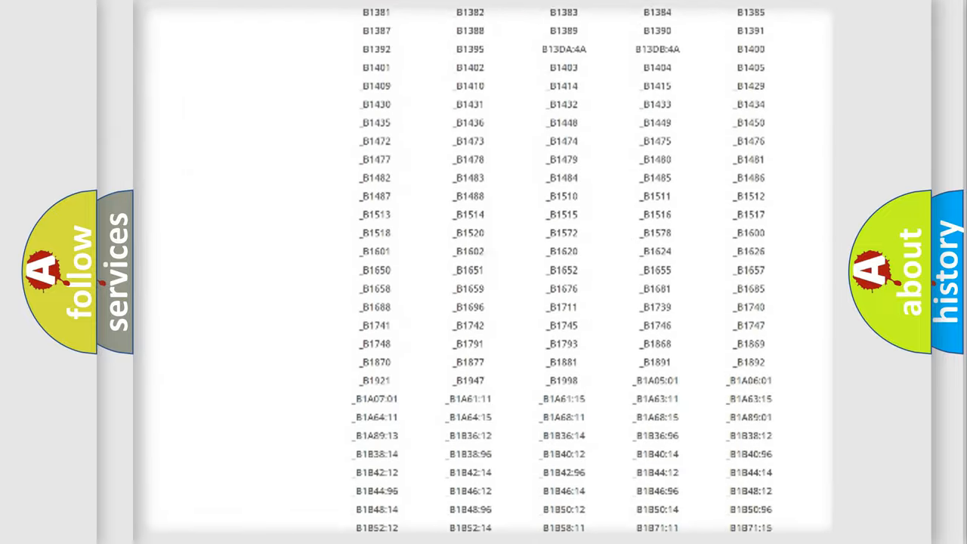
scroll(up, 3)
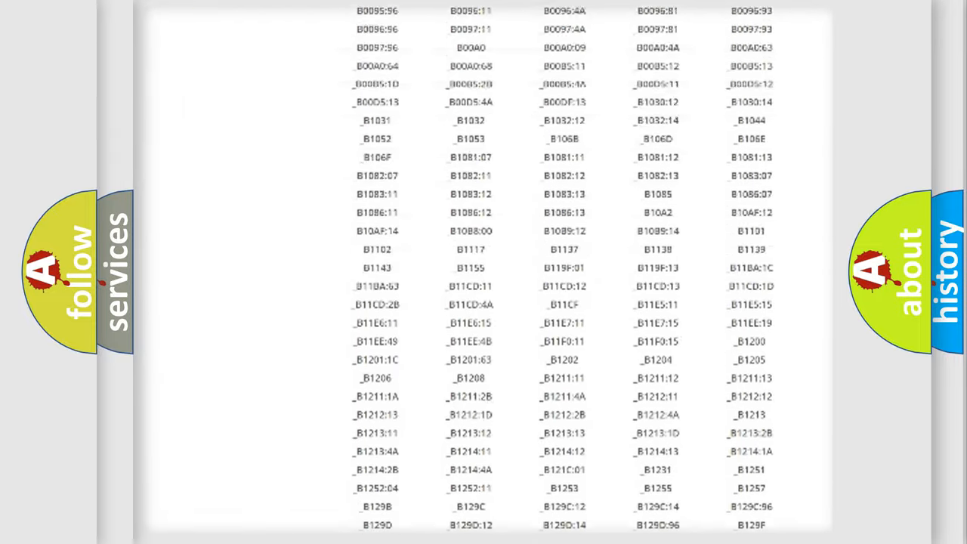